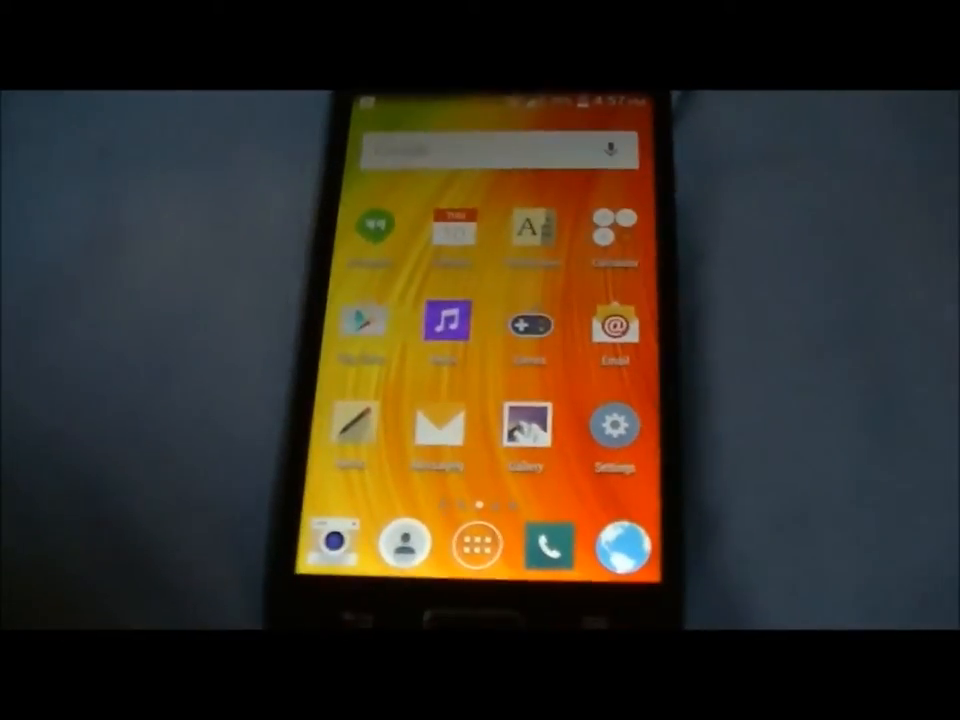
- Browse the lock screen and display settings, dismissing the brightness dialog
click(614, 426)
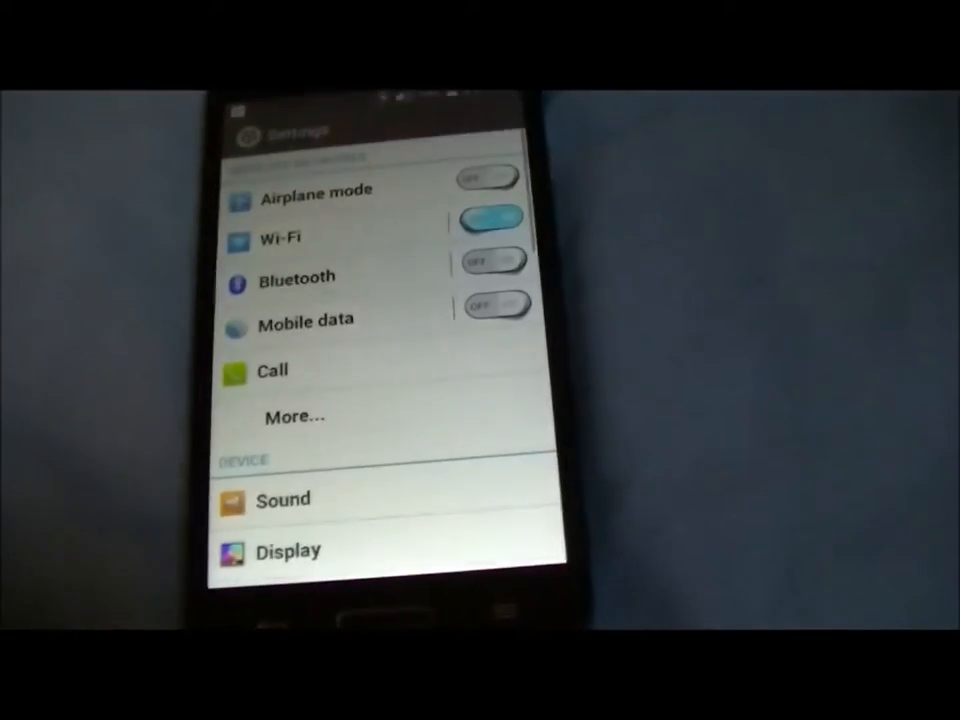
scroll(down, 3)
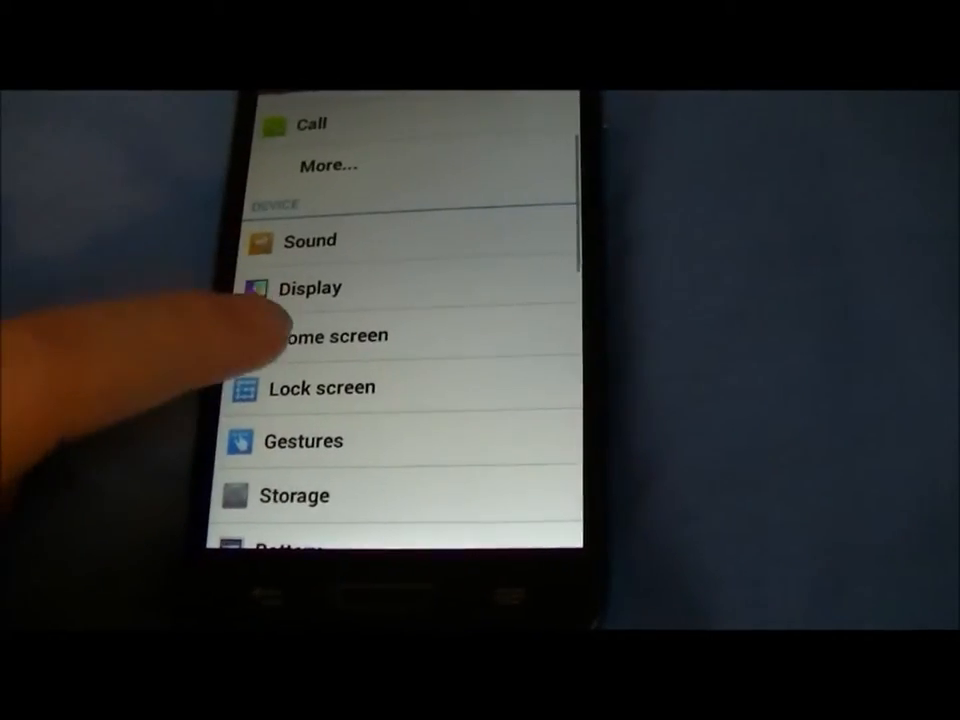
click(322, 387)
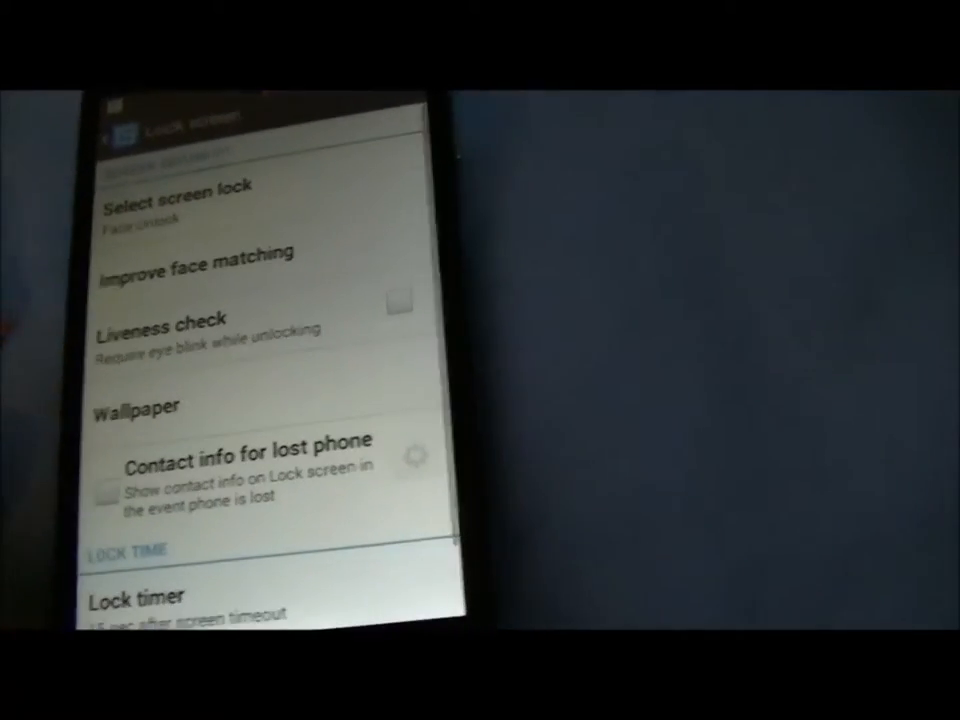
scroll(down, 3)
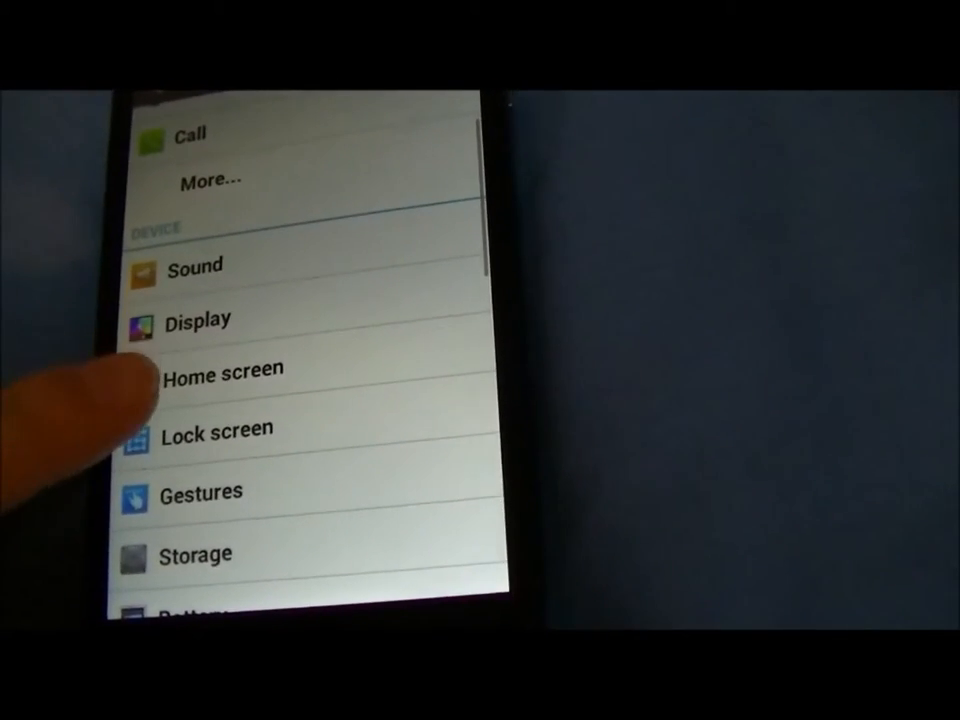
click(196, 320)
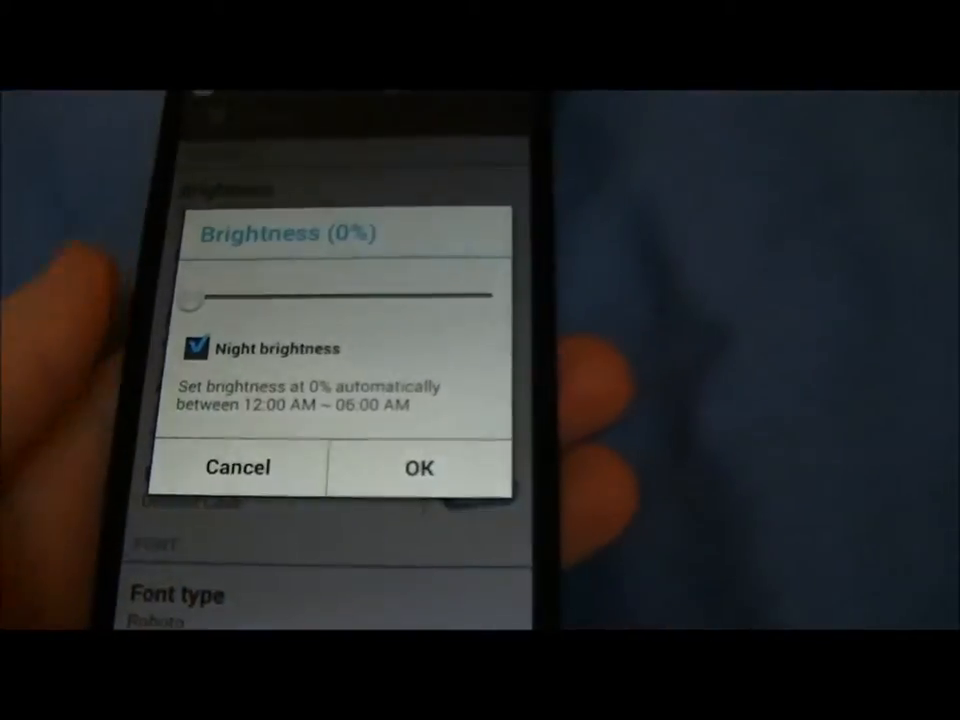
click(417, 468)
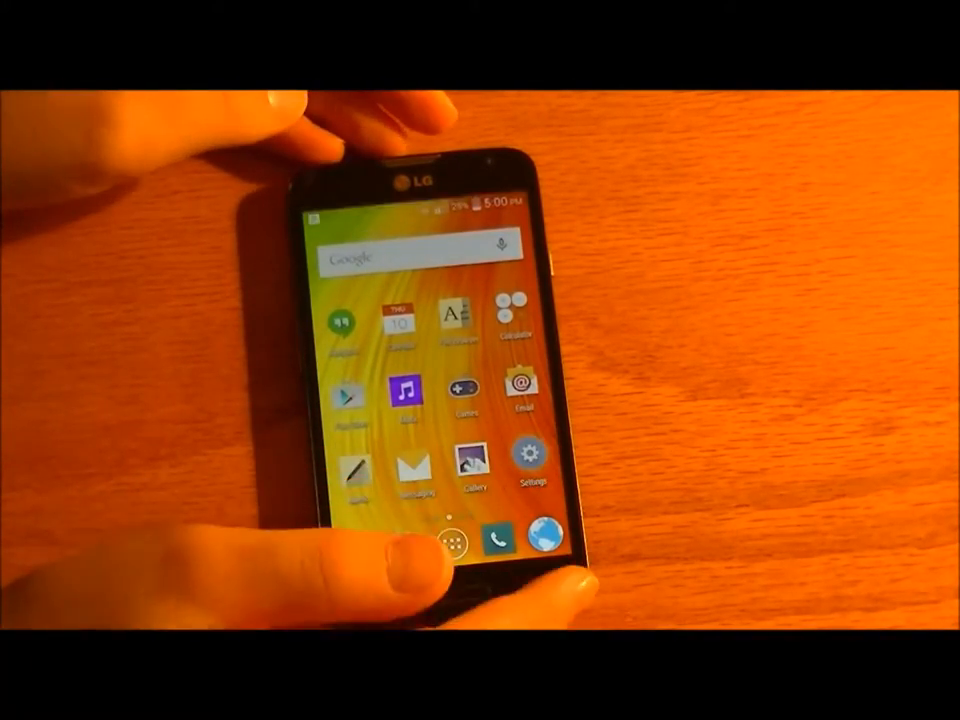
- Reopen Settings and view the Home screen settings, swiping sideways
click(526, 455)
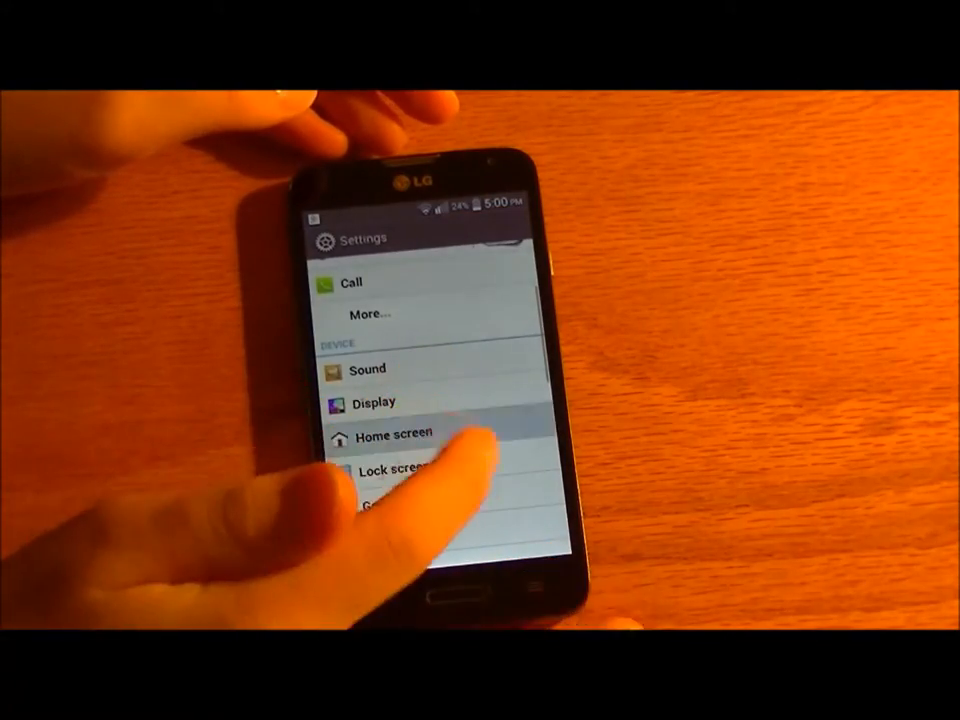
click(394, 431)
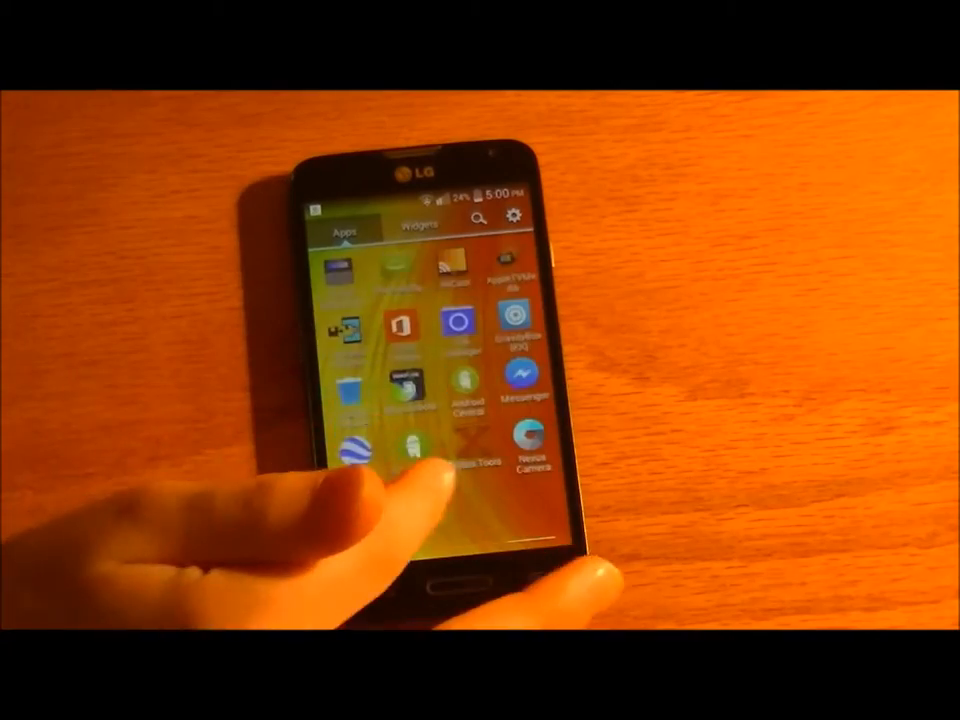
scroll(left, 3)
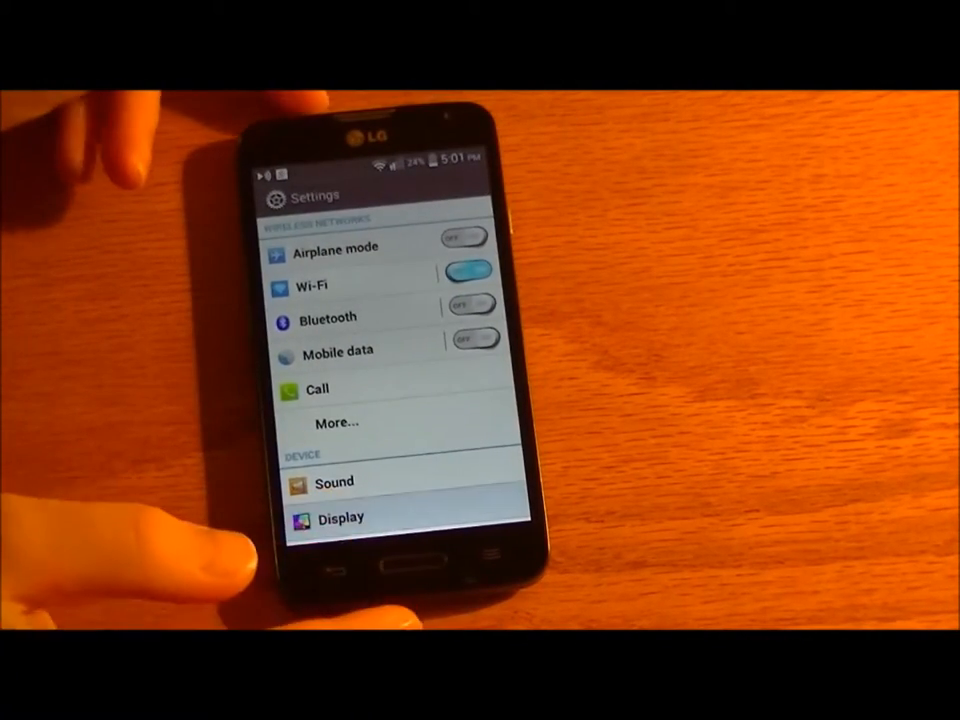
- View the Display settings and scroll through its options
click(342, 517)
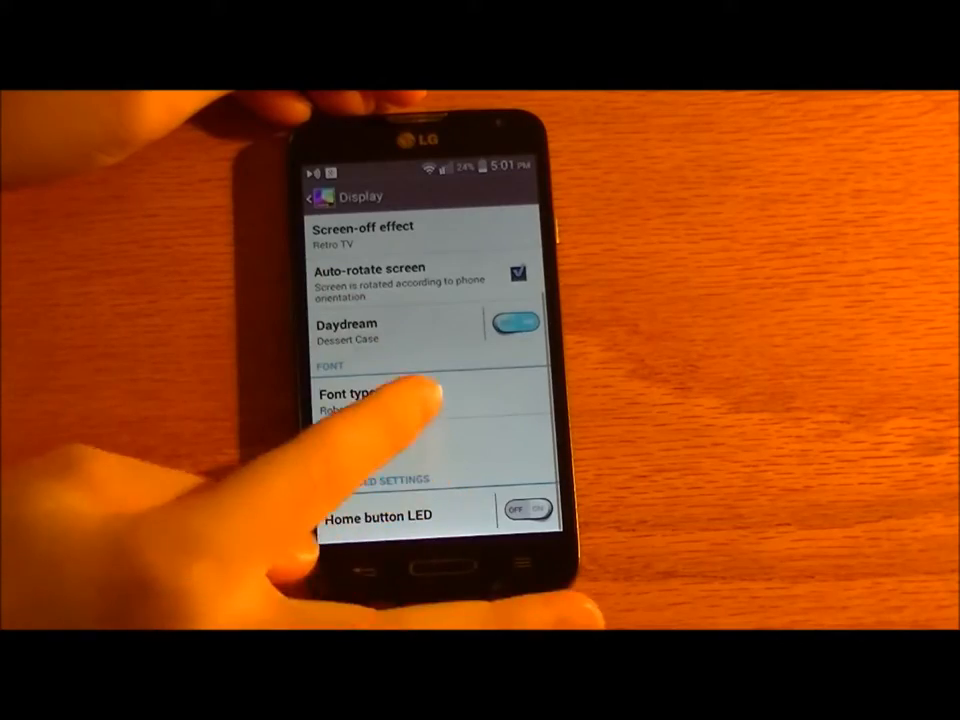
scroll(down, 3)
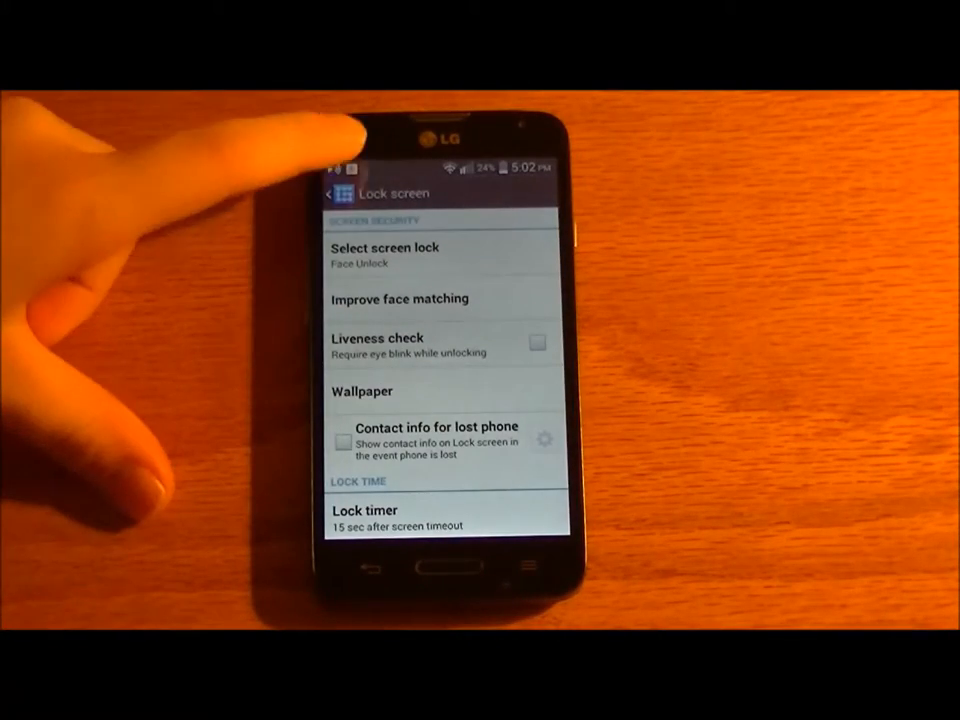
- Return to the settings list and pick a different screen swipe effect
click(336, 193)
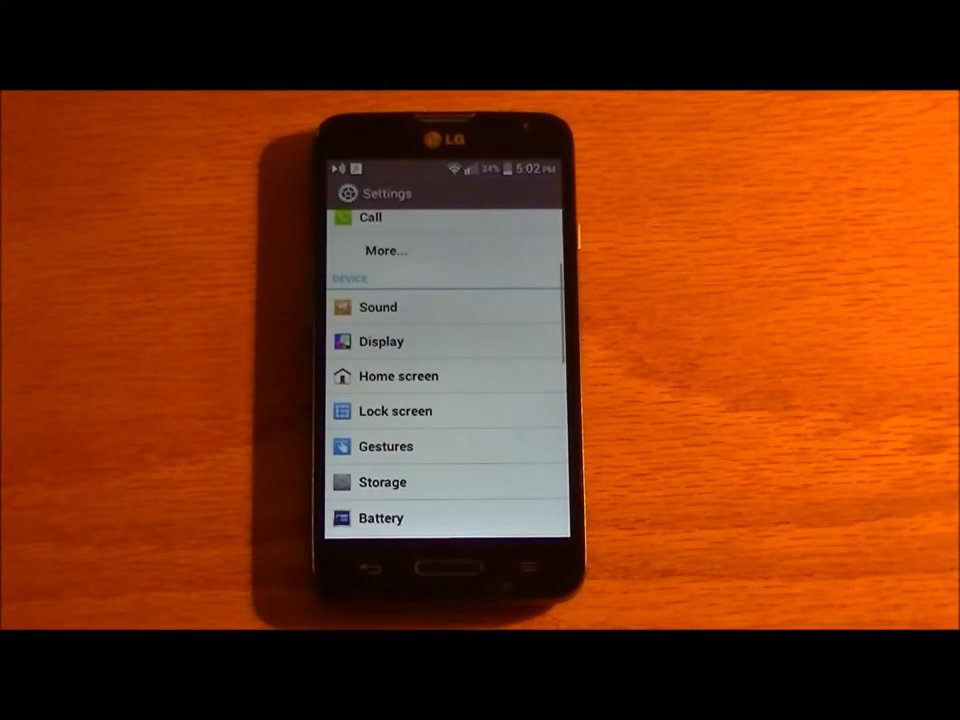
scroll(down, 3)
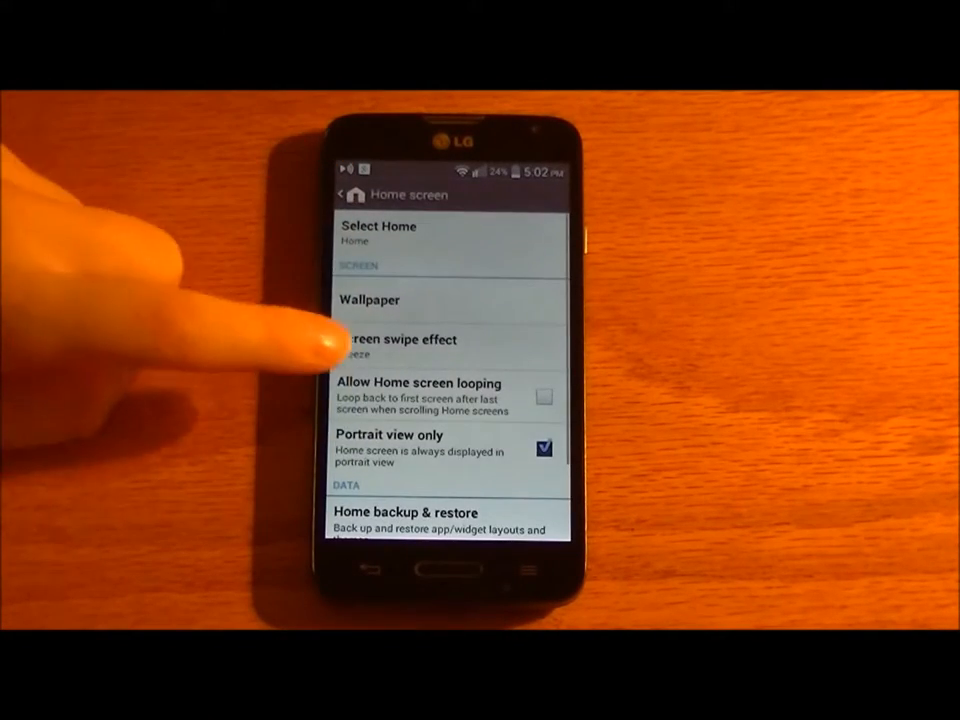
click(400, 345)
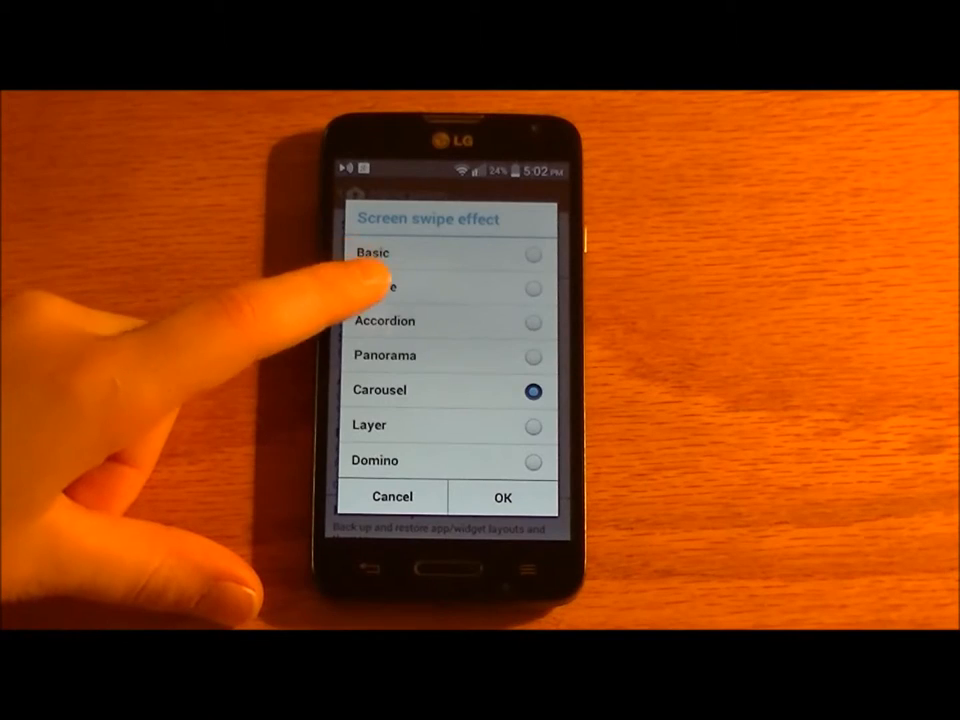
click(533, 356)
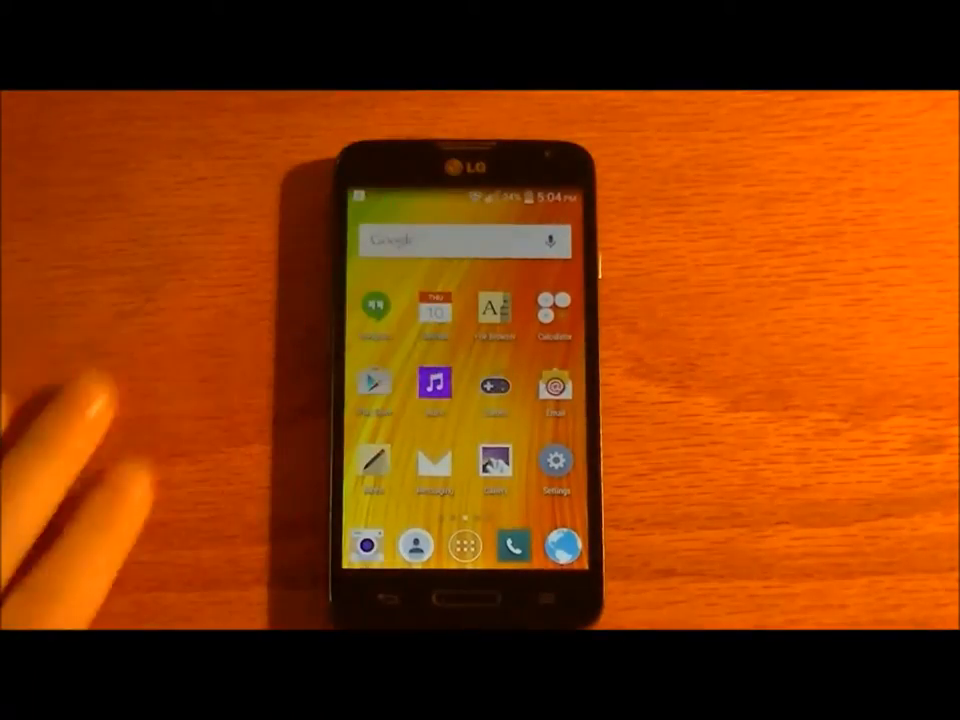
- Open the app drawer and scroll through the installed apps
click(475, 547)
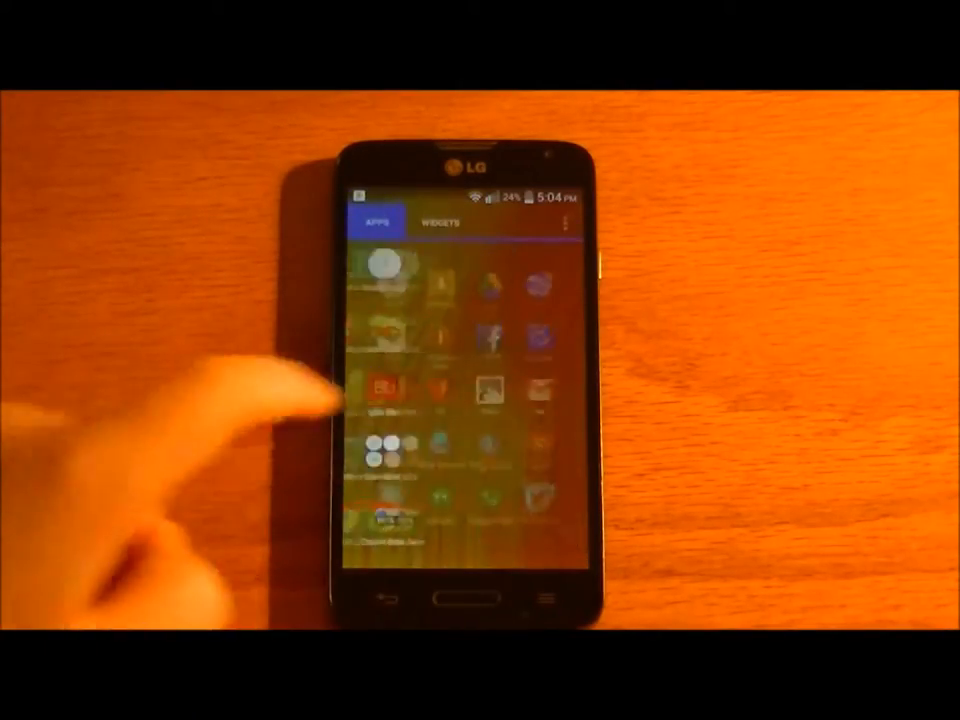
scroll(up, 3)
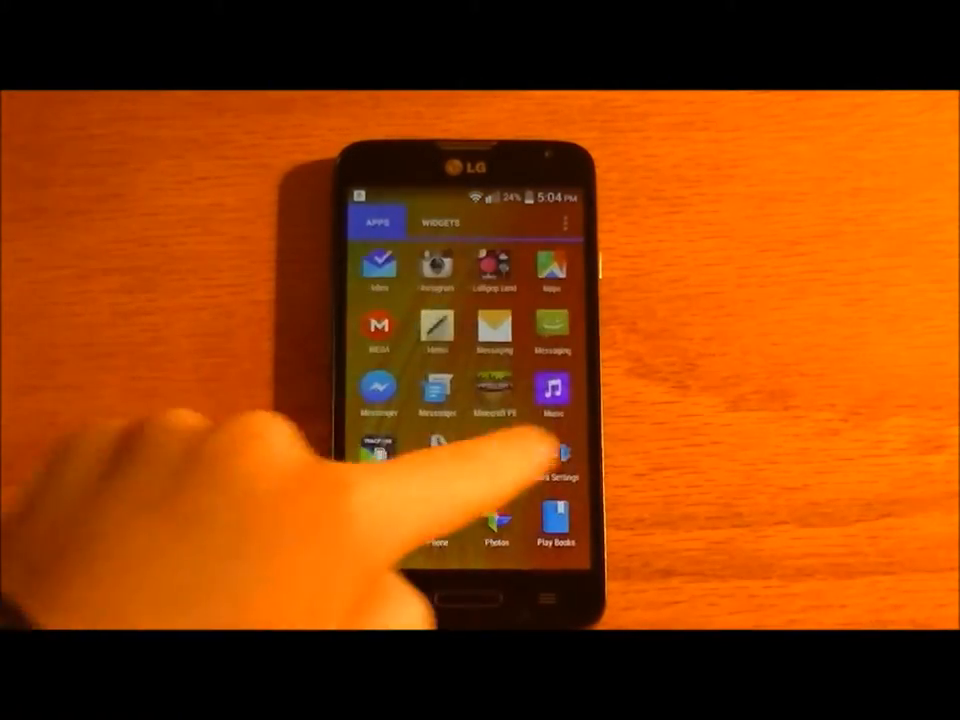
scroll(up, 3)
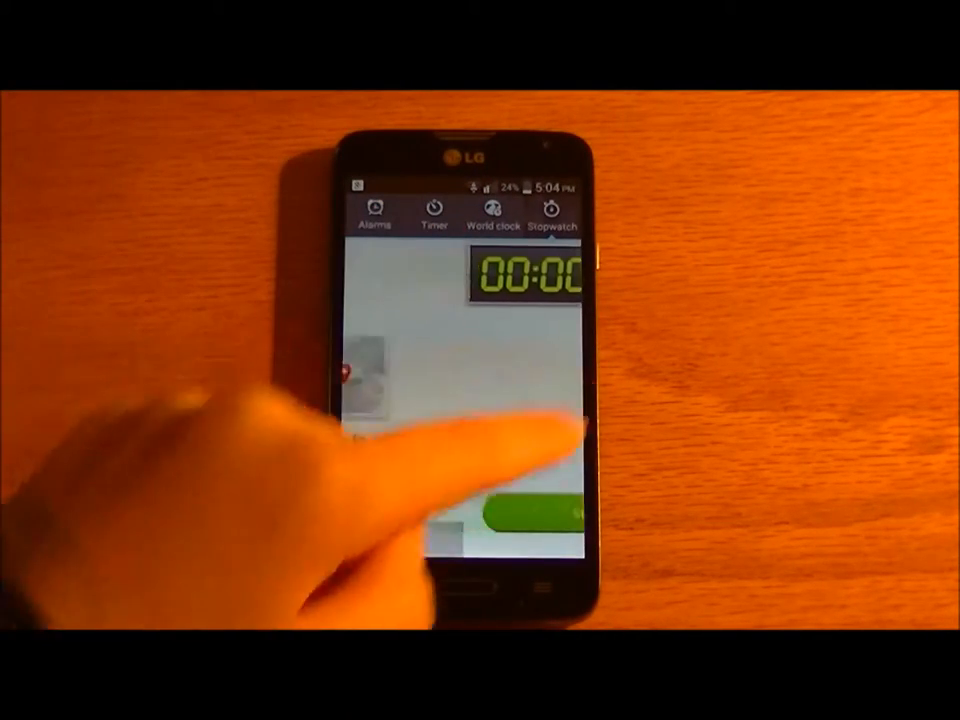
- View the Clock's Timer and Alarms tabs, then leave the Clock app
click(434, 210)
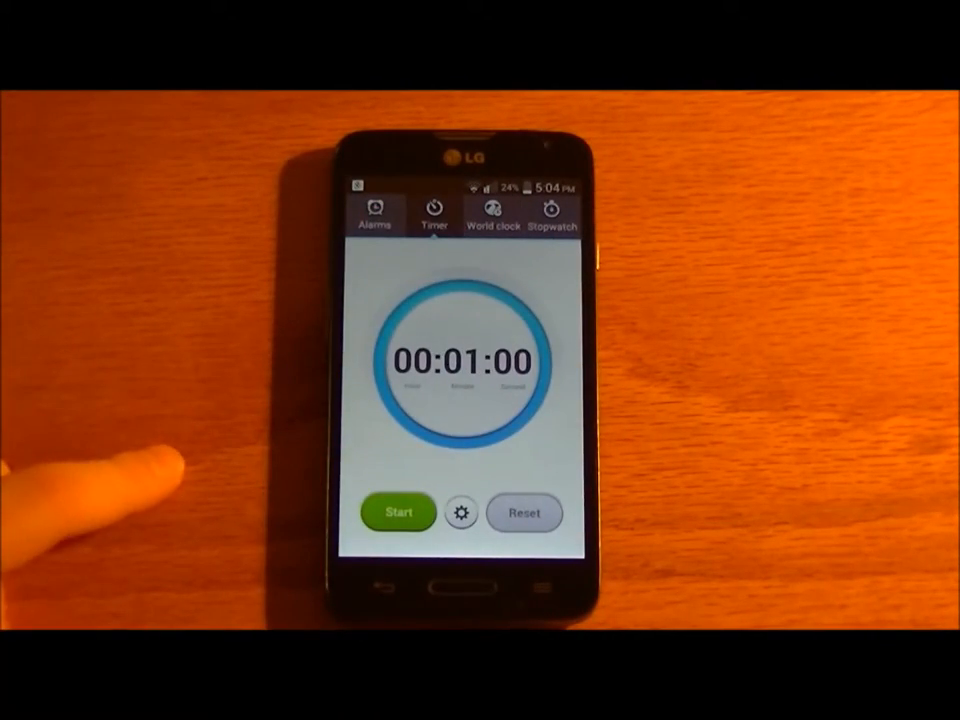
click(374, 213)
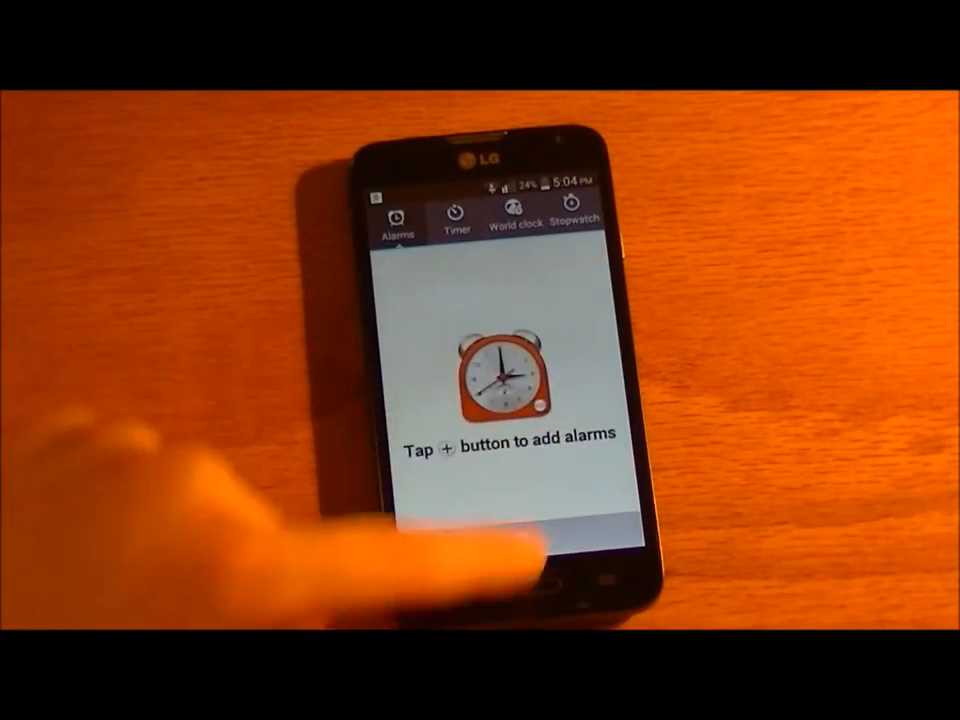
click(517, 228)
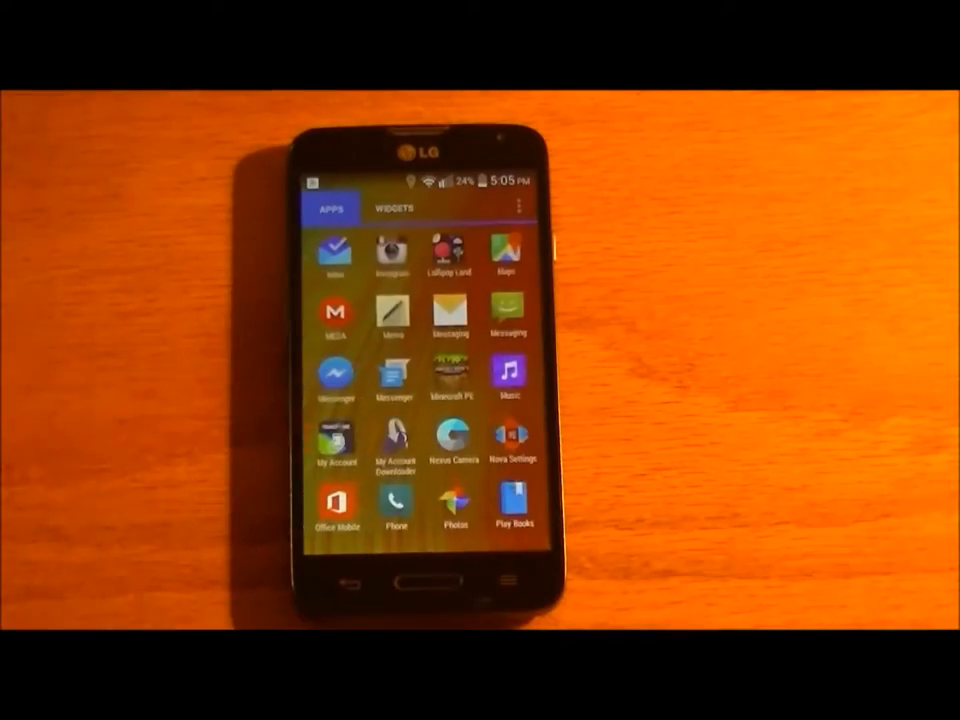
- Scroll the Settings list to the Device section with Sound and Display
scroll(up, 3)
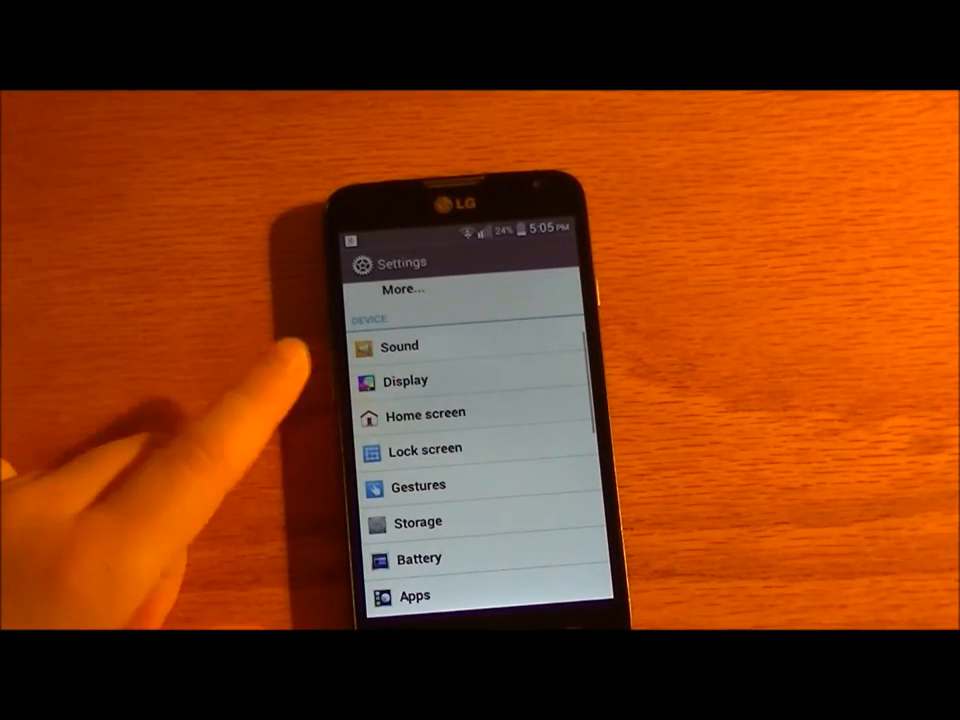
click(424, 449)
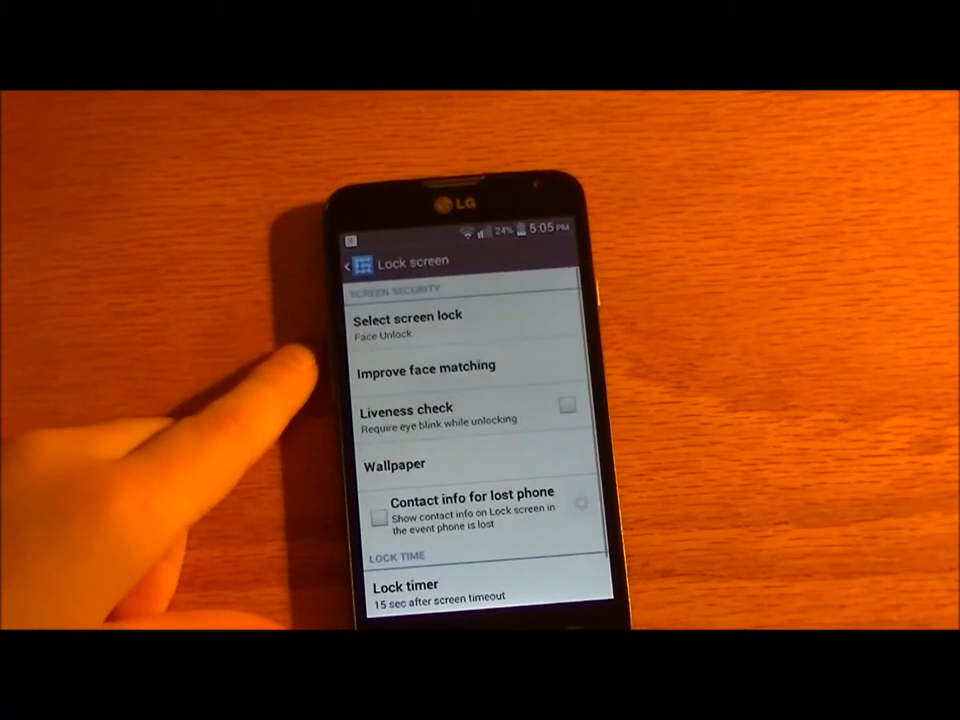
scroll(up, 3)
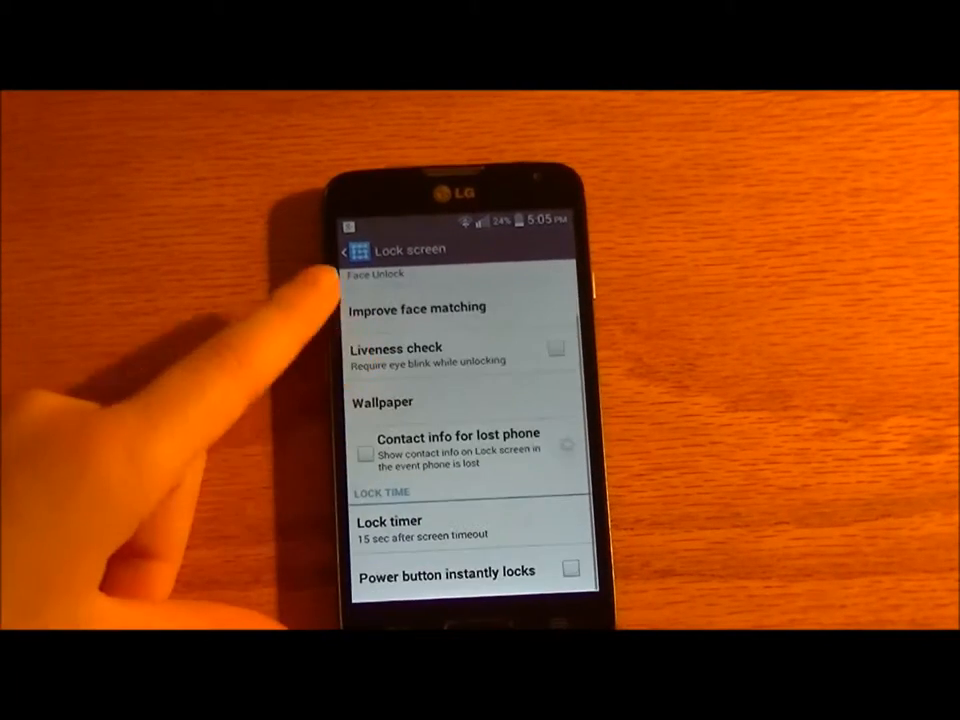
click(350, 249)
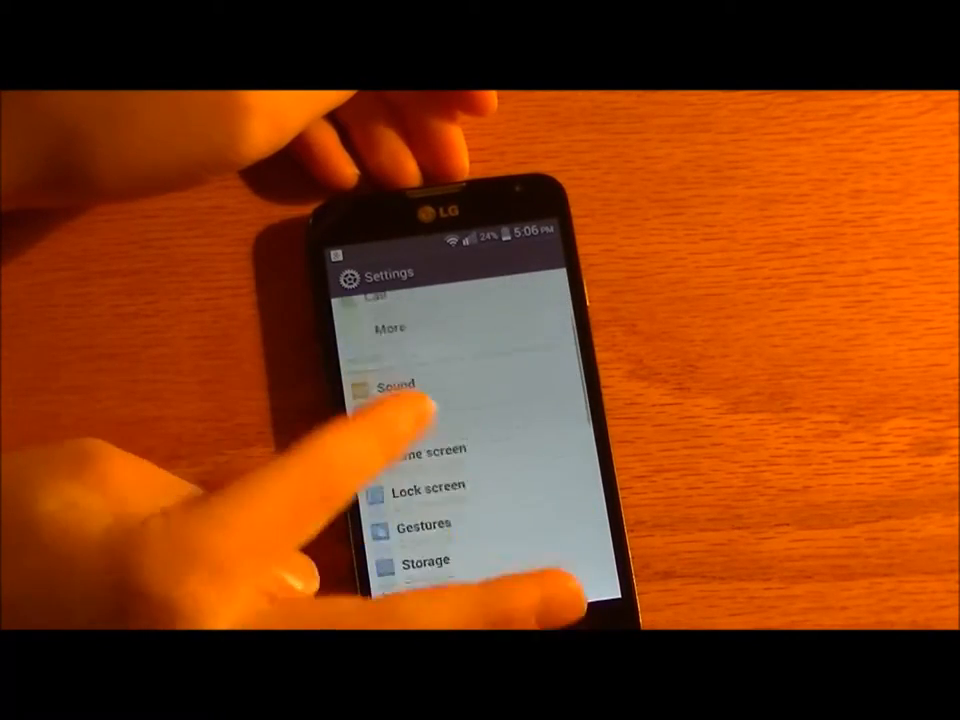
- Review the Sound options, then open the Gallery's Camera album
scroll(up, 3)
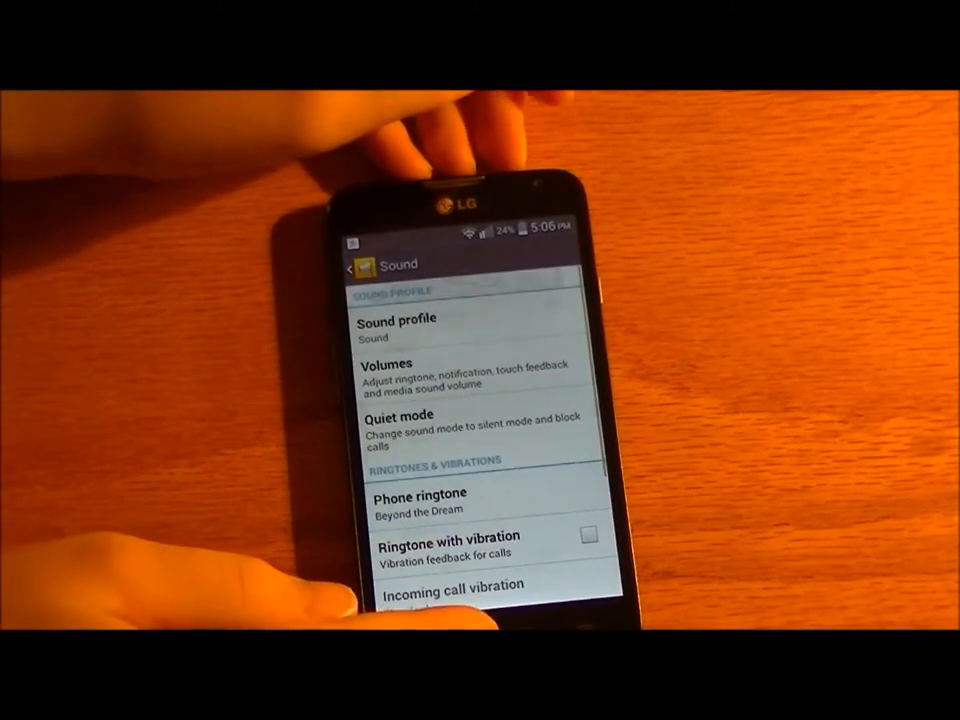
click(420, 502)
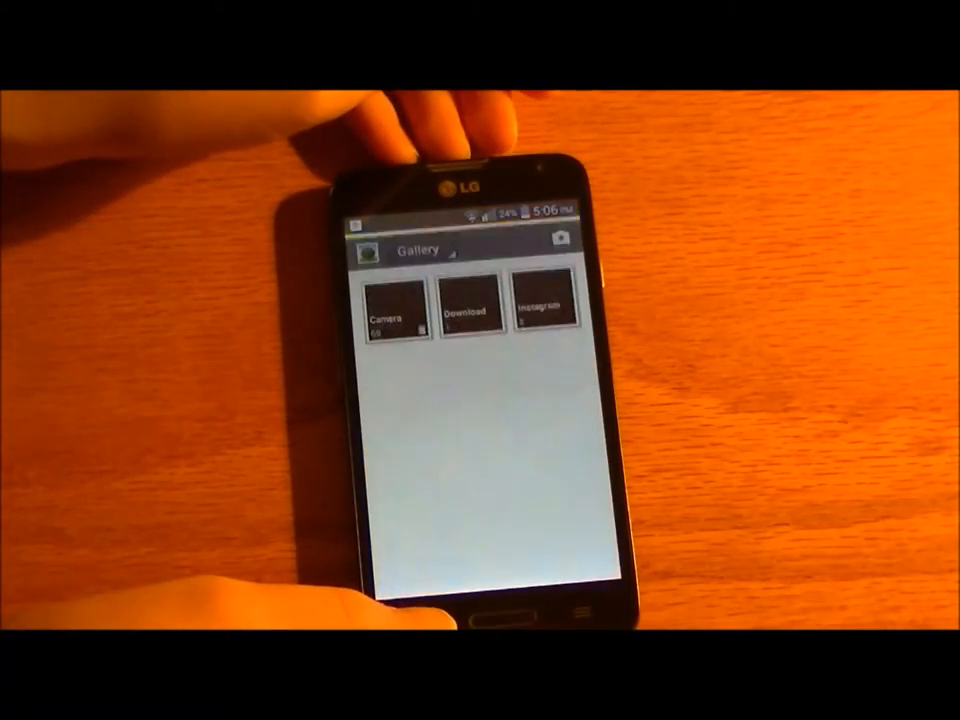
click(390, 310)
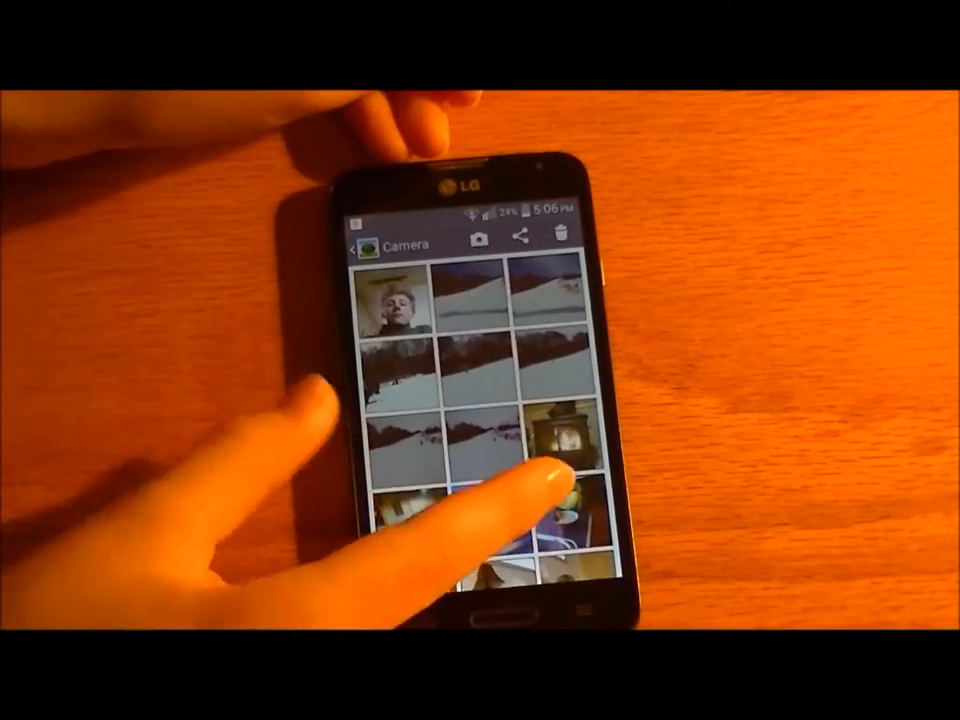